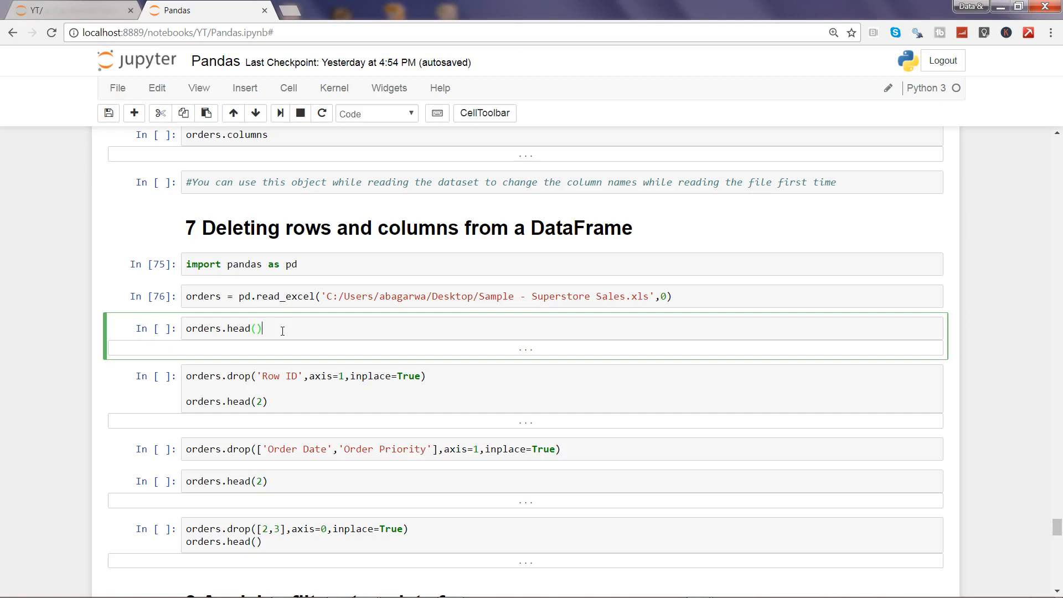
Step: Run orders.head() and scroll through the 5-row, 21-column preview table
key("shift+enter")
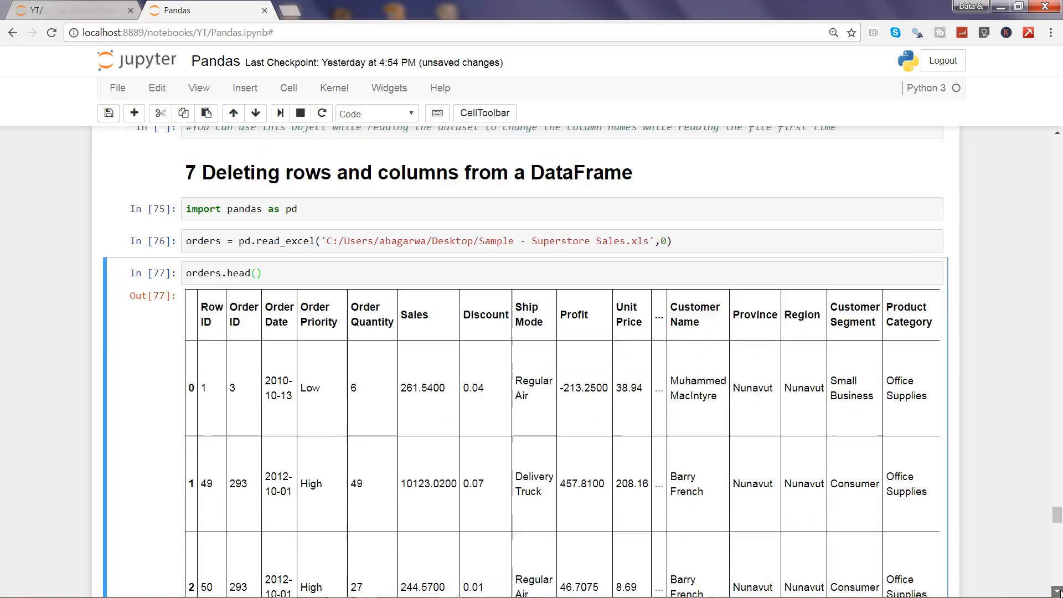
scroll("down", 3)
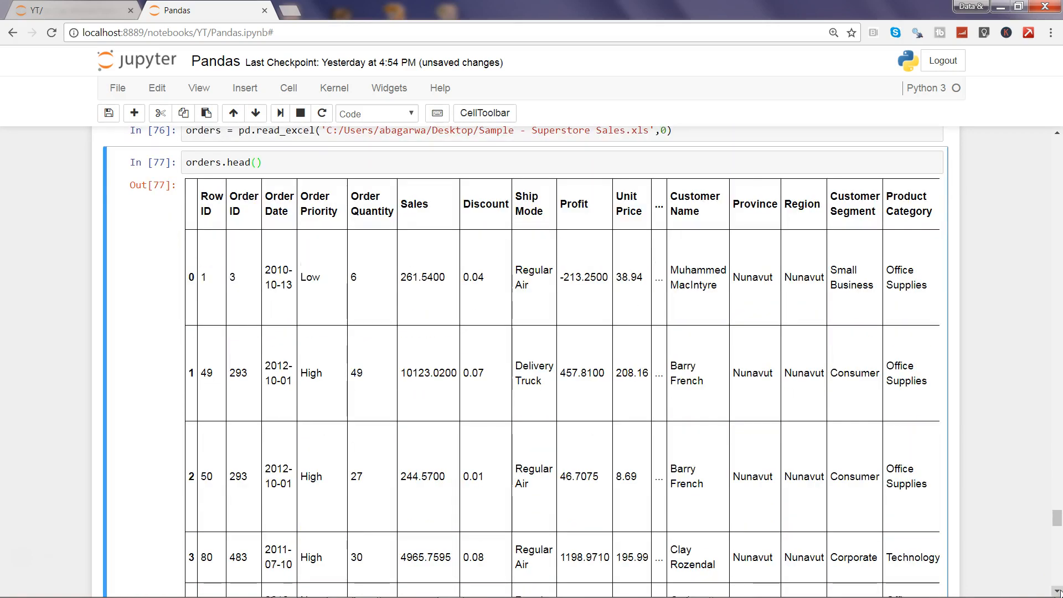
scroll("down", 3)
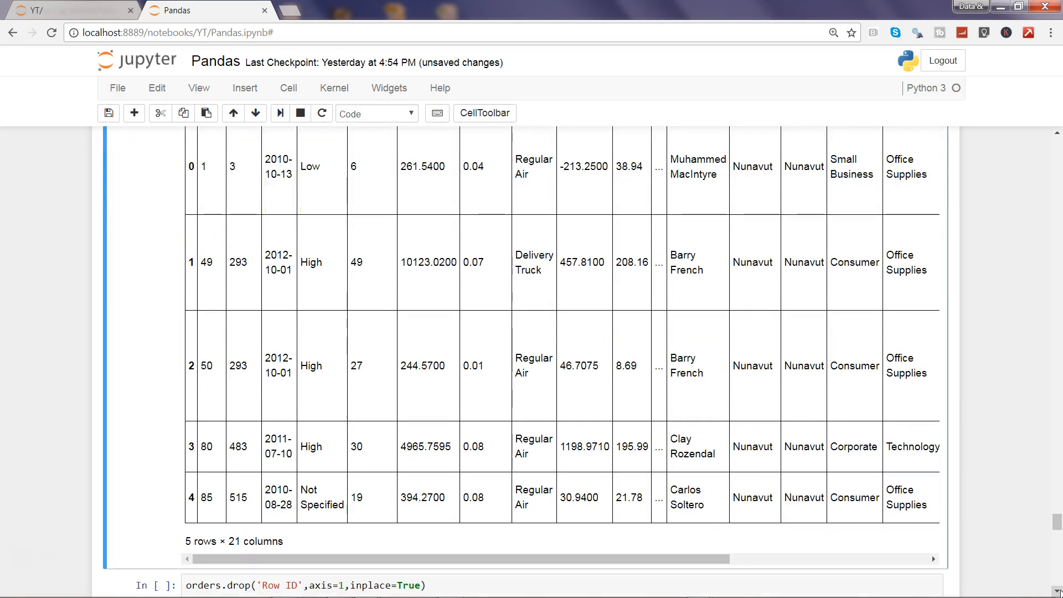
scroll("down", 3)
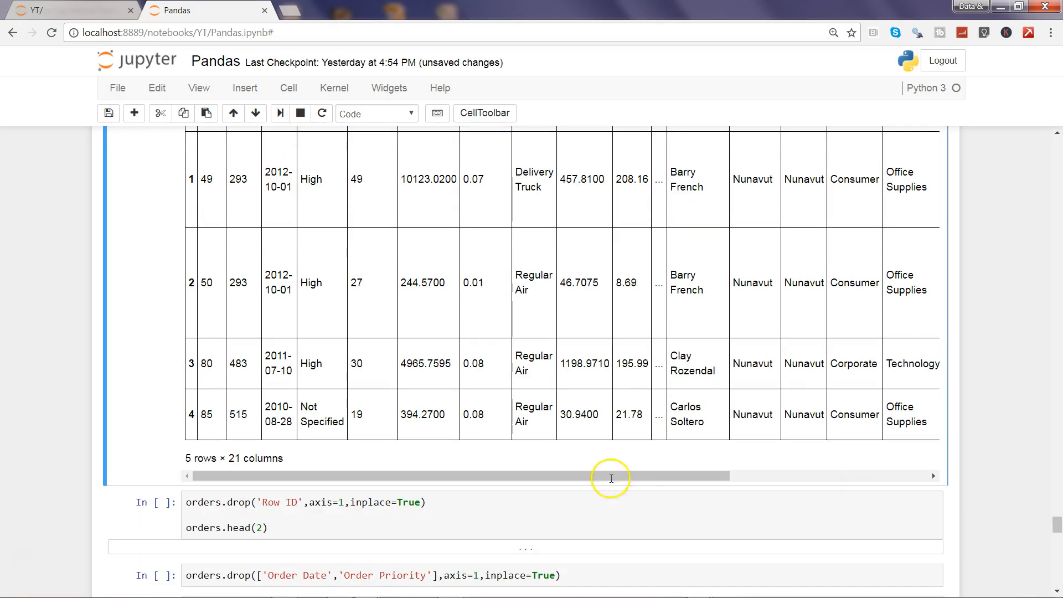
scroll("down", 3)
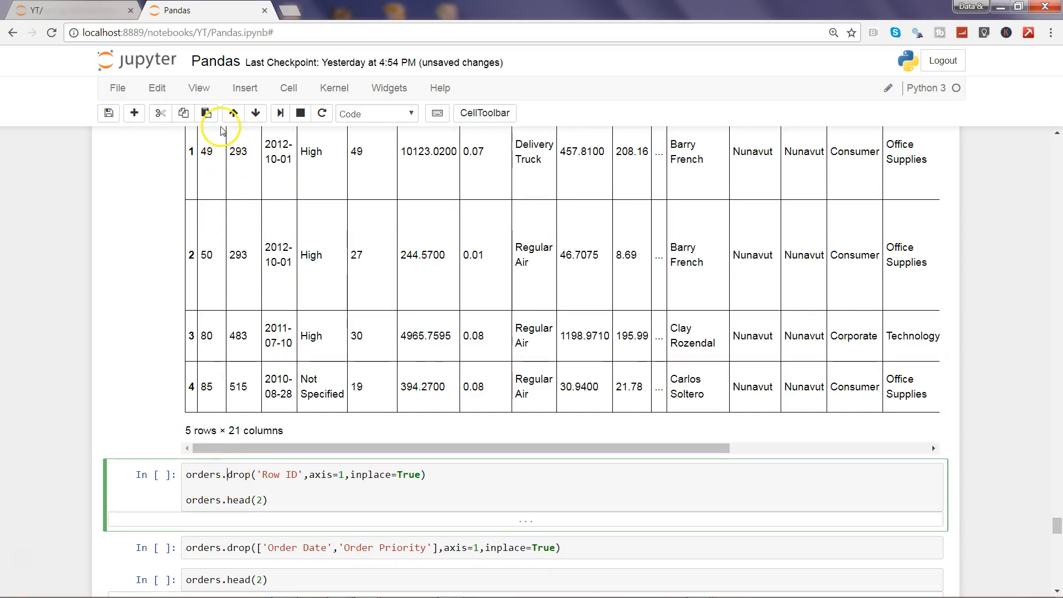
mouse_move(282, 325)
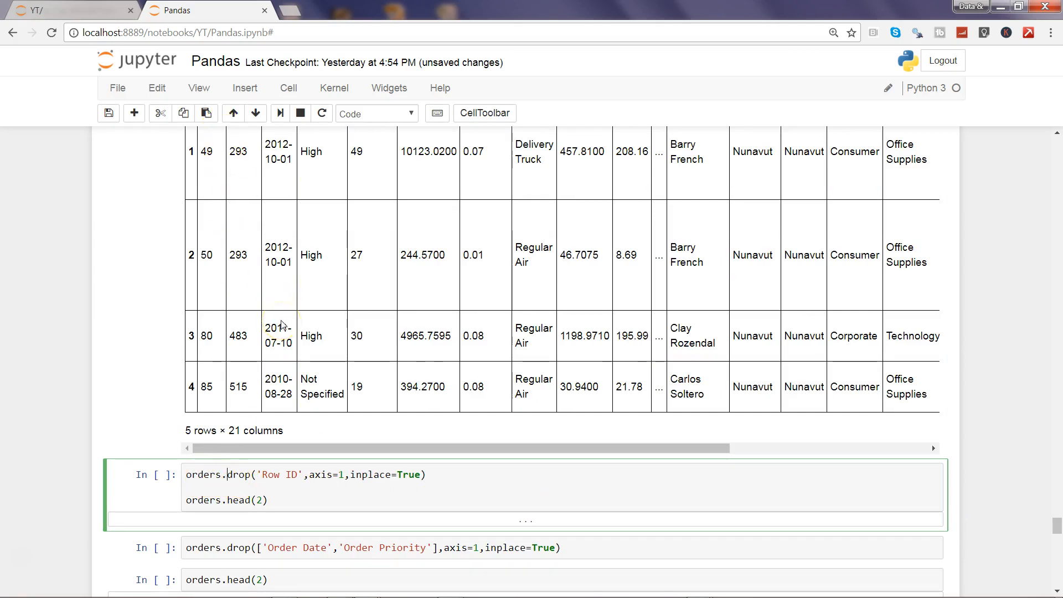
mouse_move(370, 490)
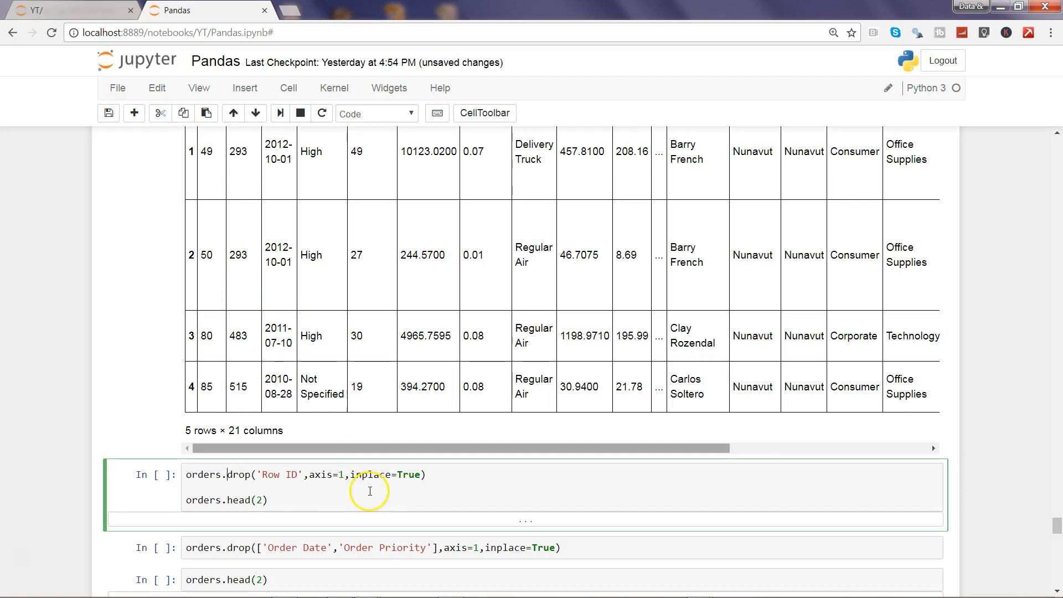
mouse_move(213, 268)
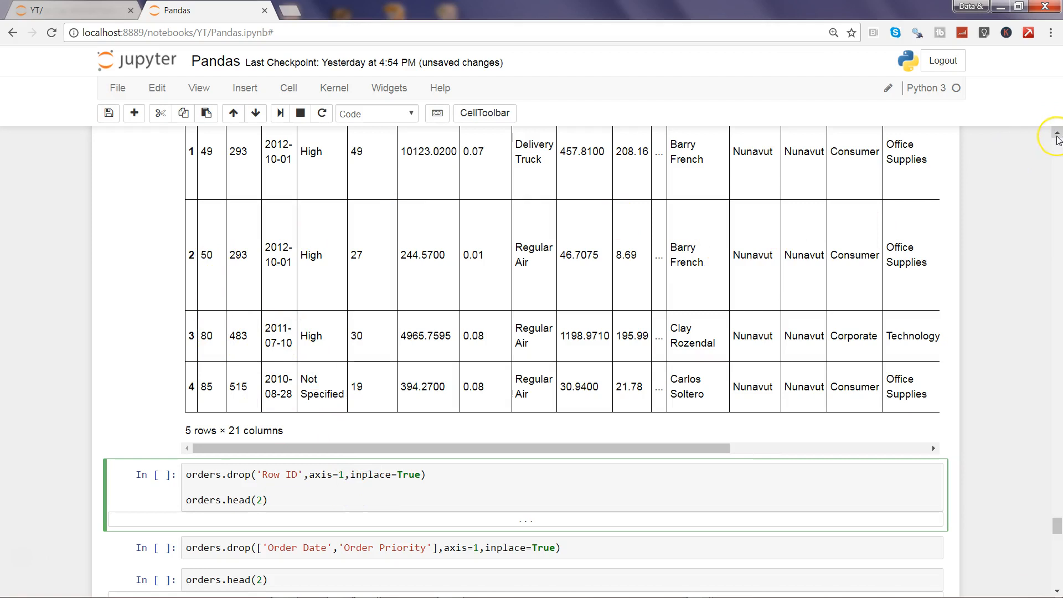
scroll("up", 3)
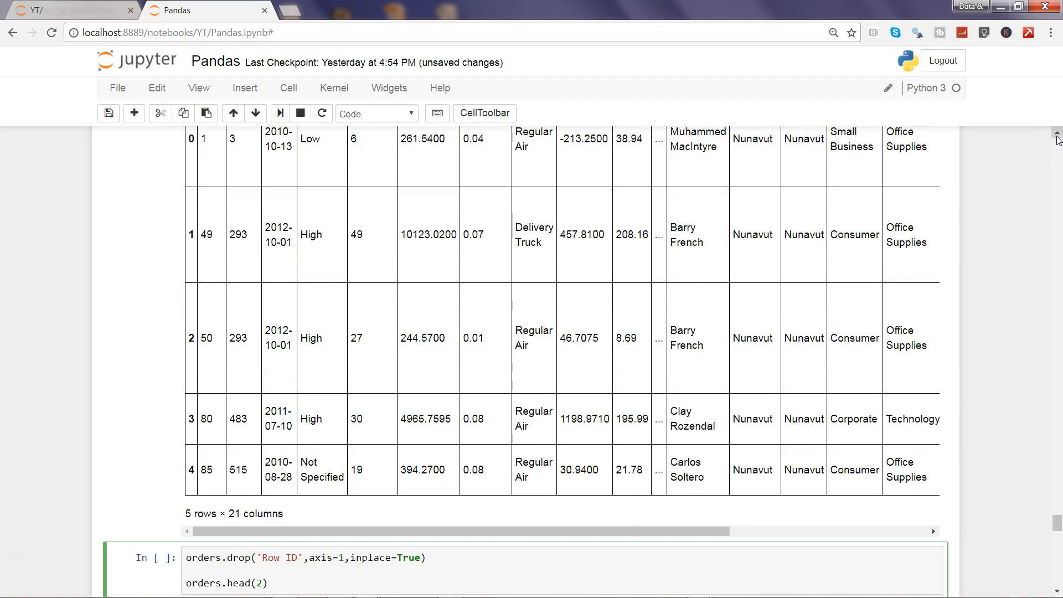
scroll("up", 3)
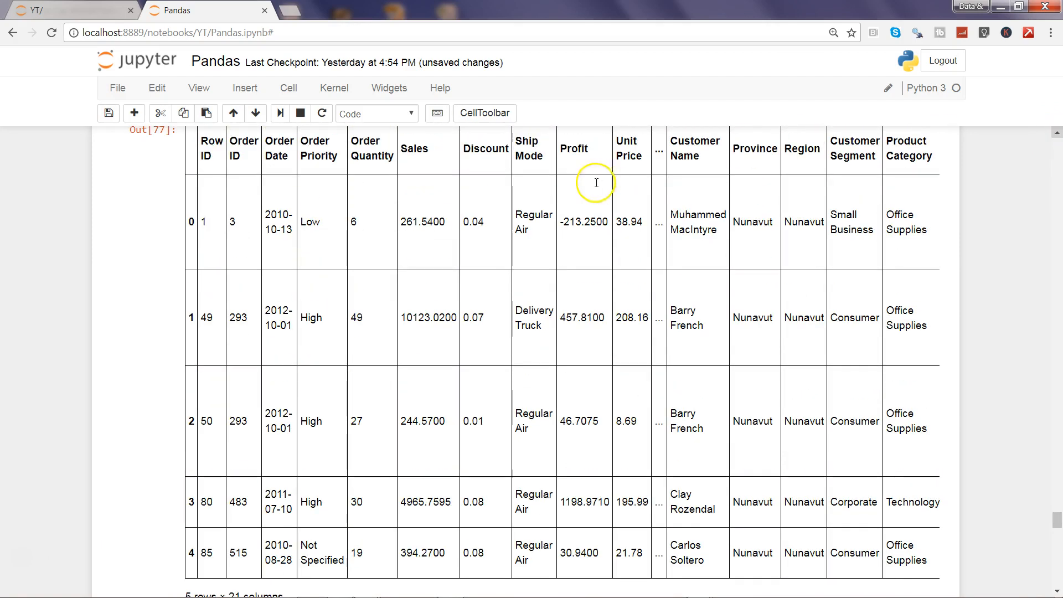
scroll("down", 3)
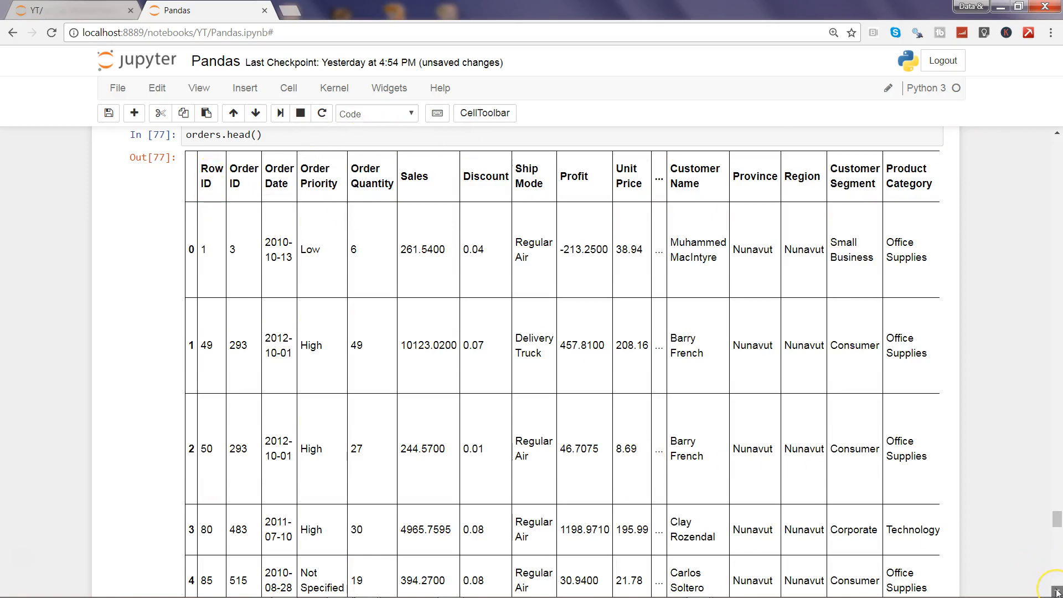
scroll("down", 3)
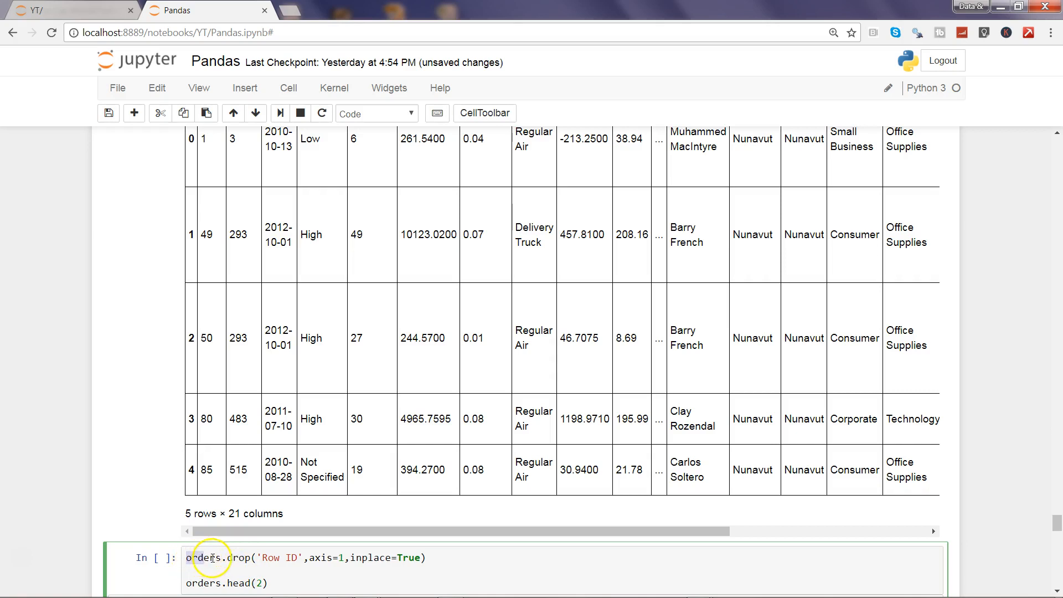
mouse_move(236, 559)
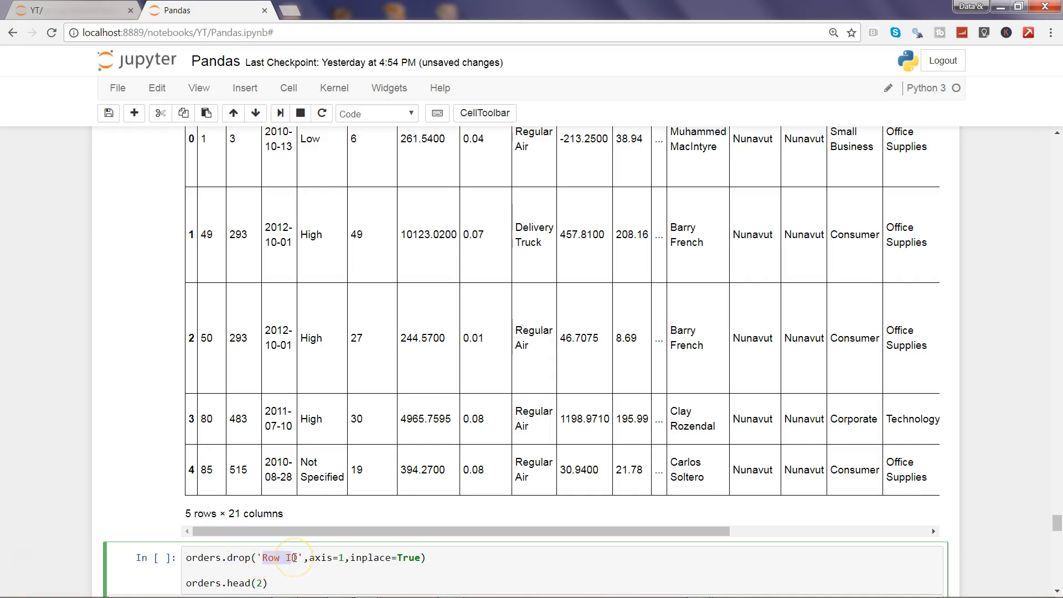
mouse_move(323, 558)
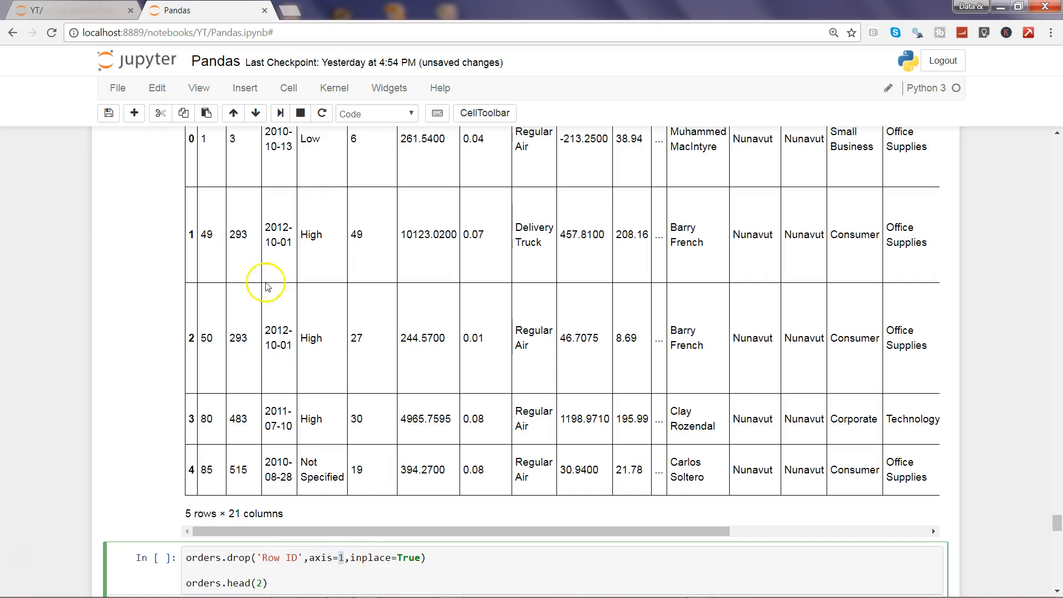
mouse_move(216, 300)
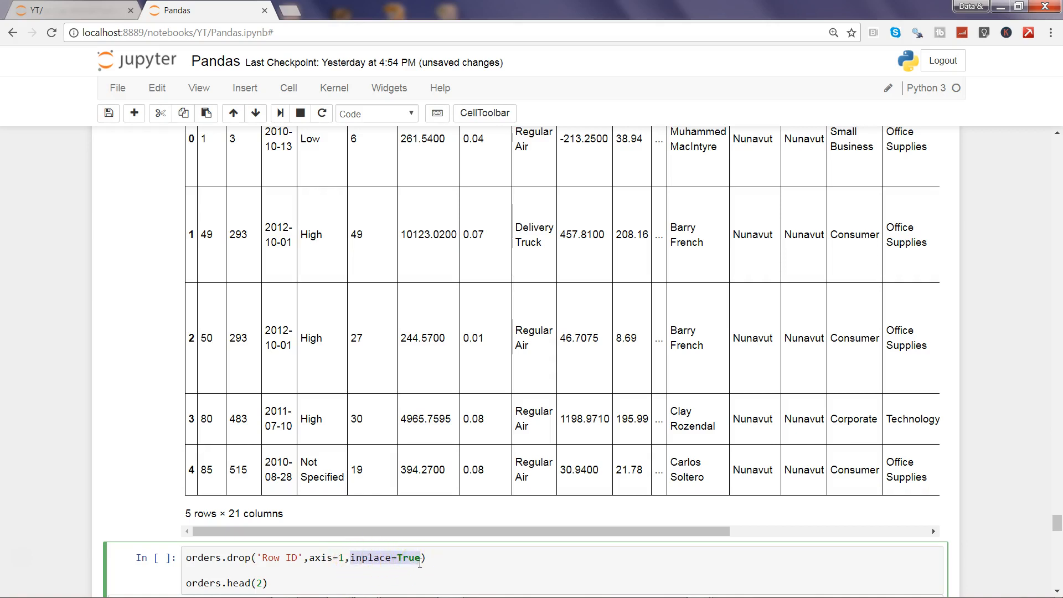
mouse_move(342, 572)
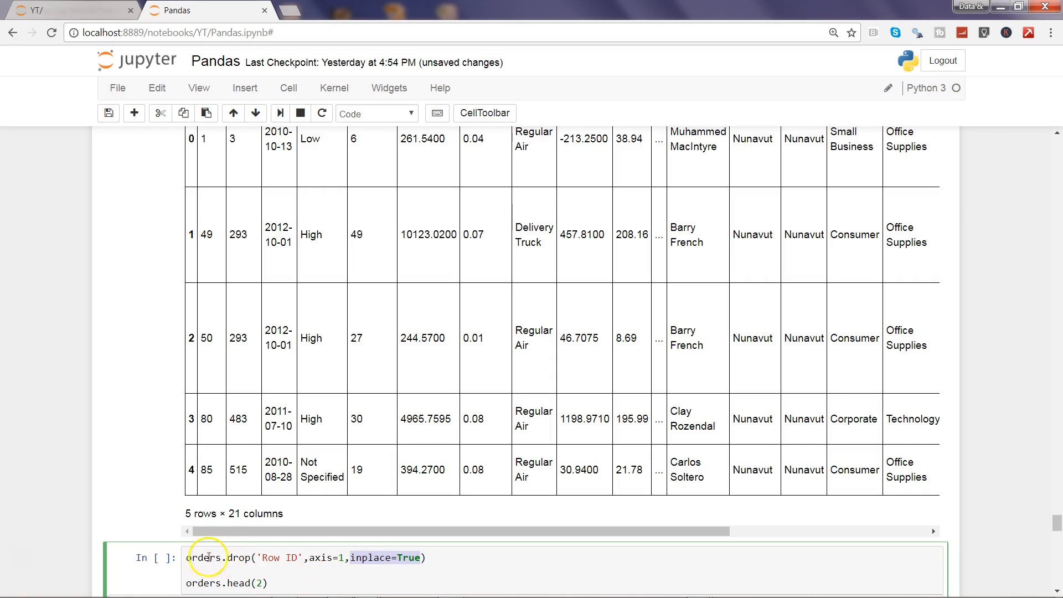
mouse_move(377, 558)
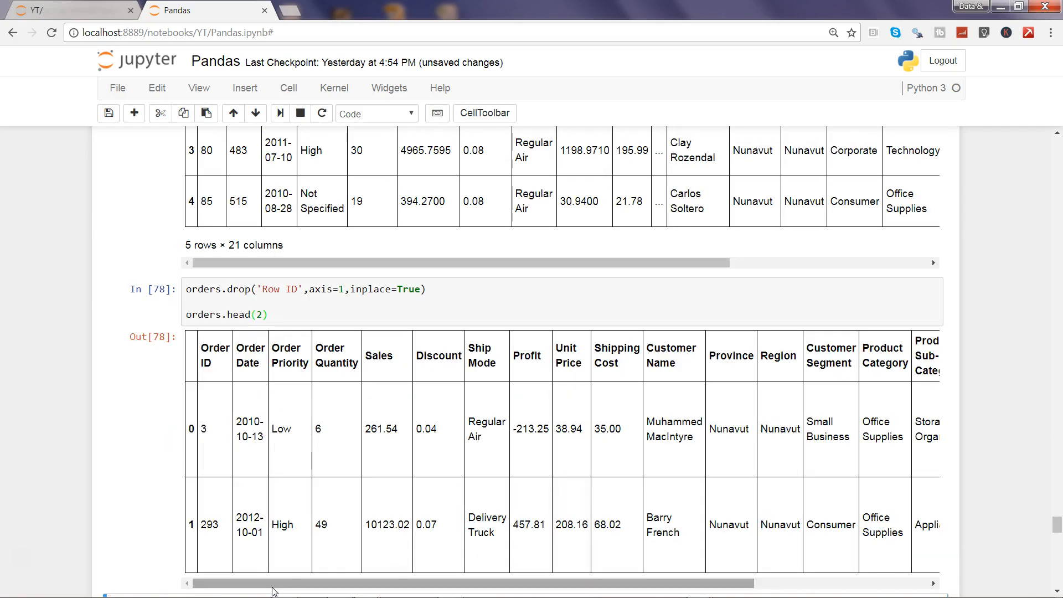
mouse_move(217, 367)
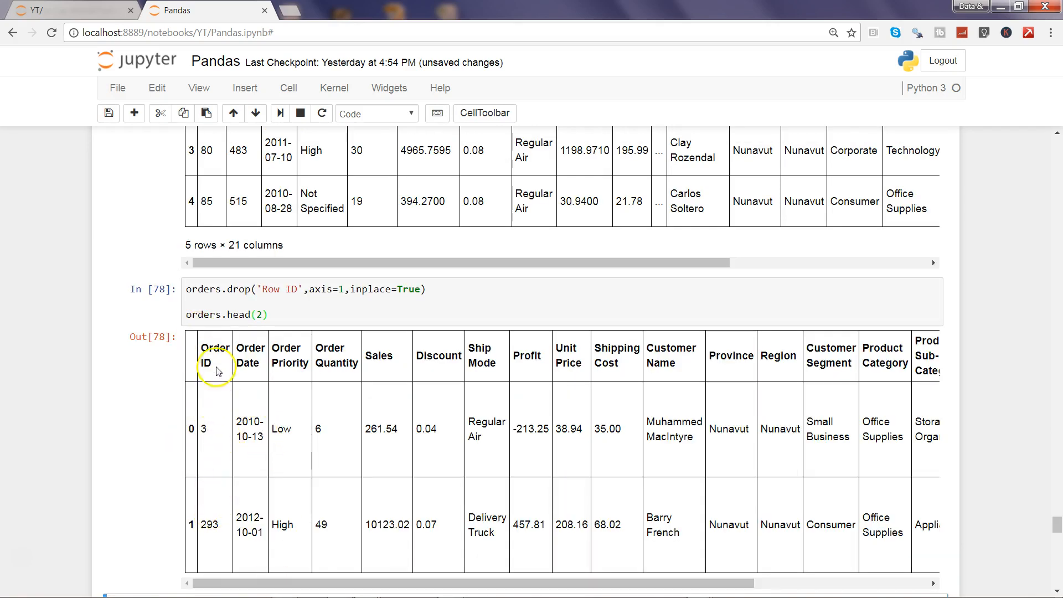
mouse_move(230, 370)
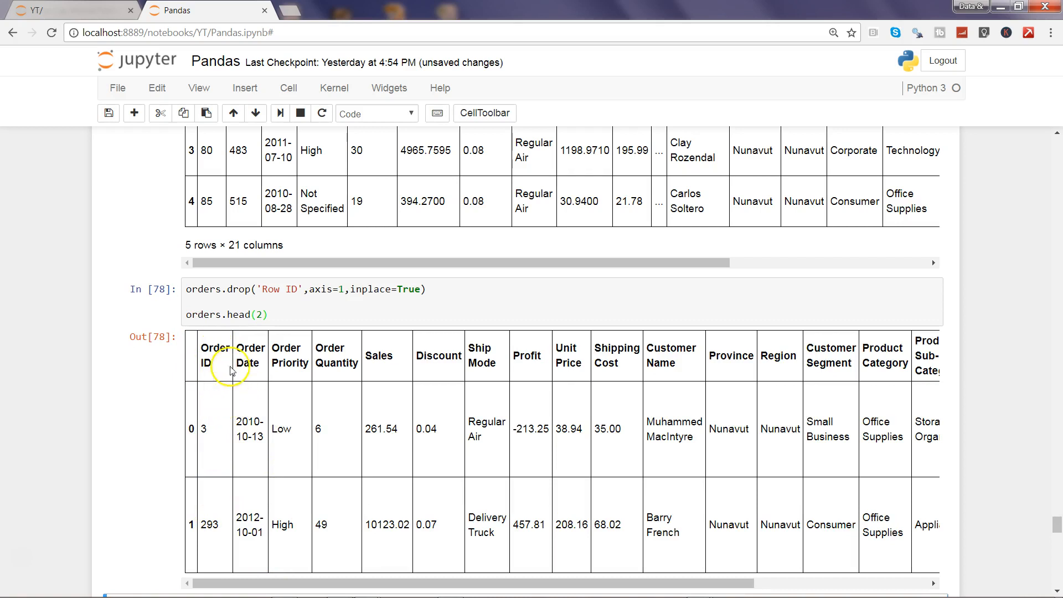
mouse_move(917, 487)
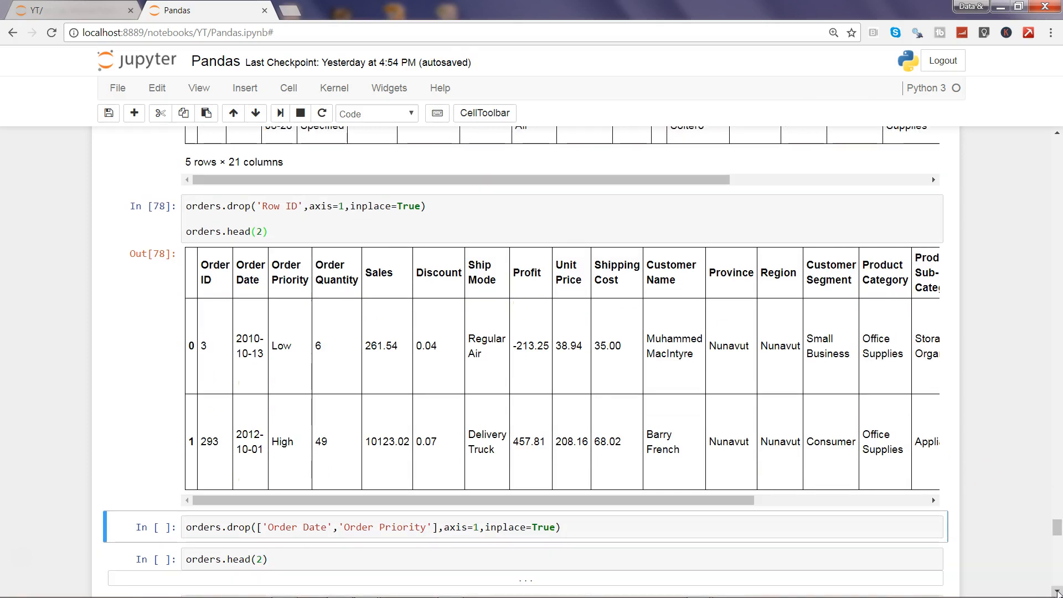
Step: Drop the Order Date and Order Priority columns with axis=1, inplace=True and run head(2)
scroll("down", 3)
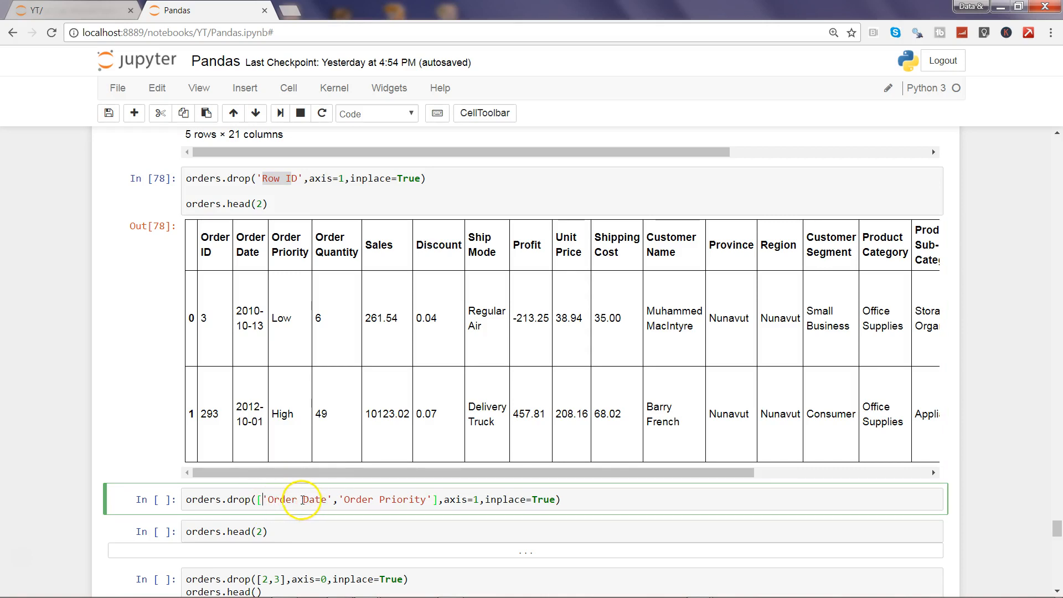
mouse_move(249, 237)
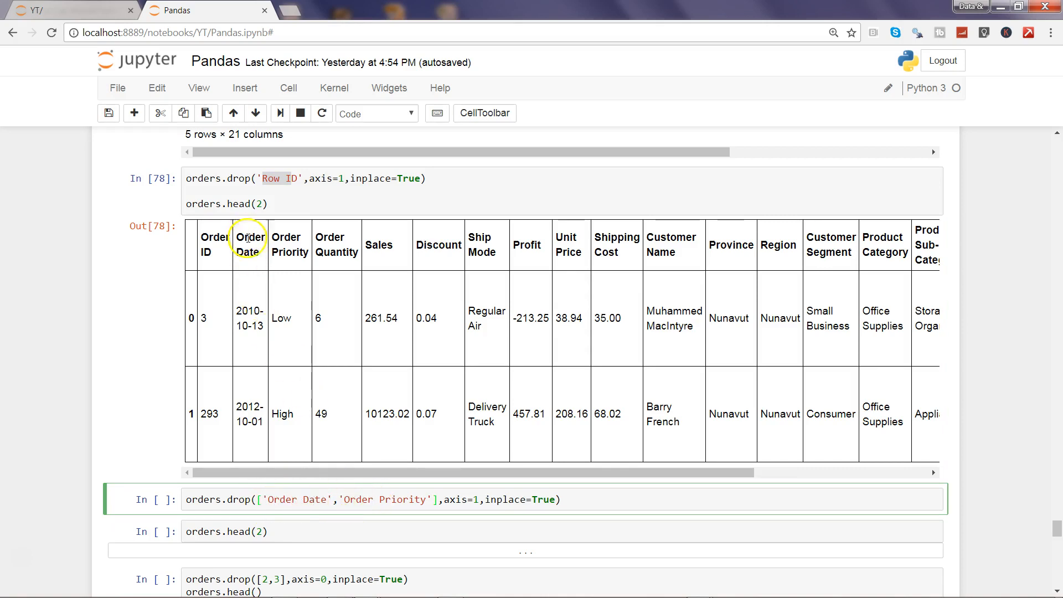
mouse_move(528, 518)
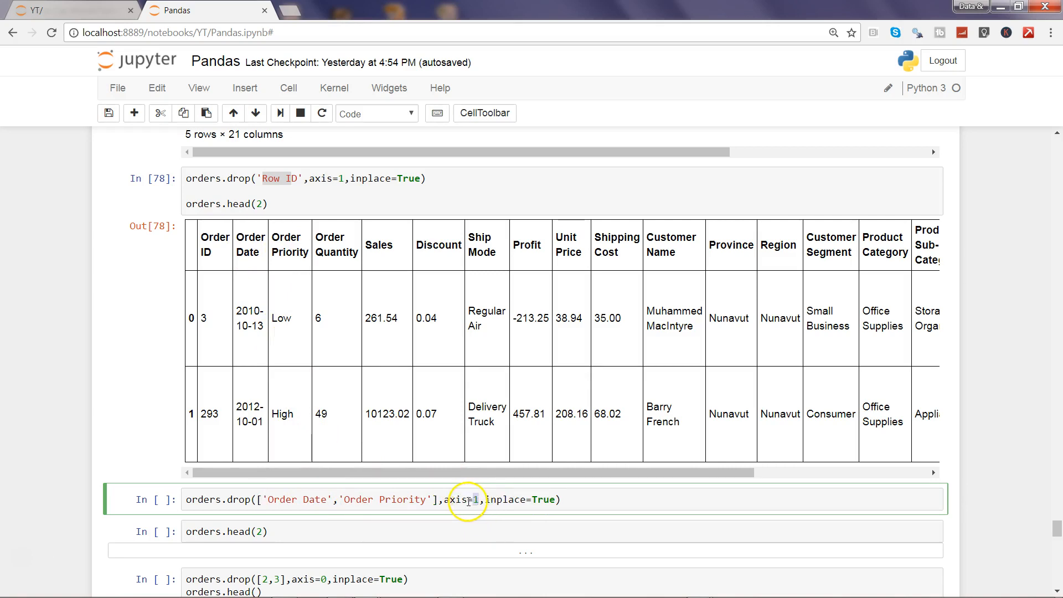
mouse_move(536, 500)
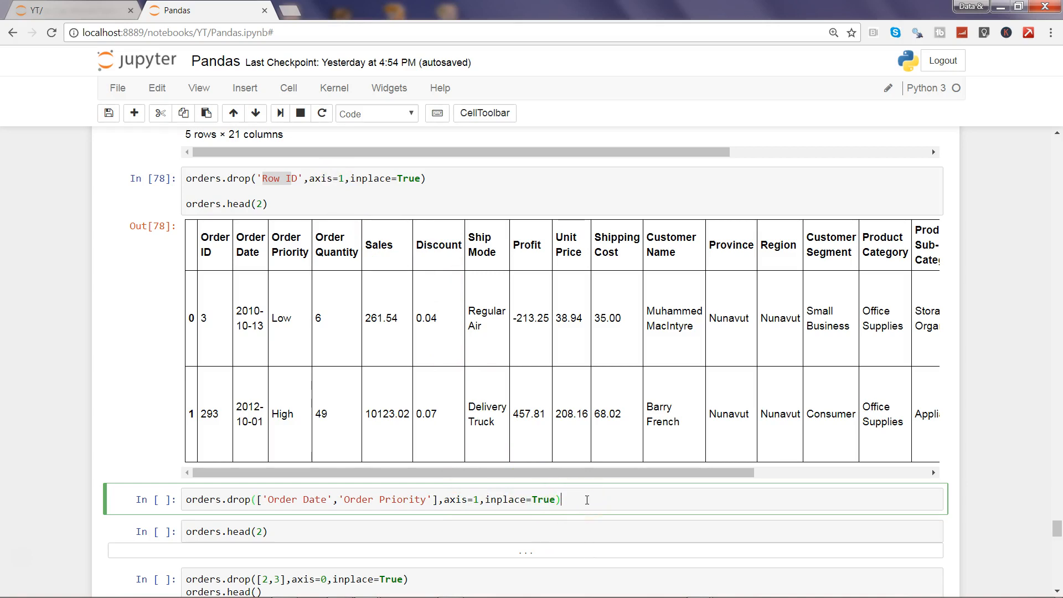
key("shift+enter")
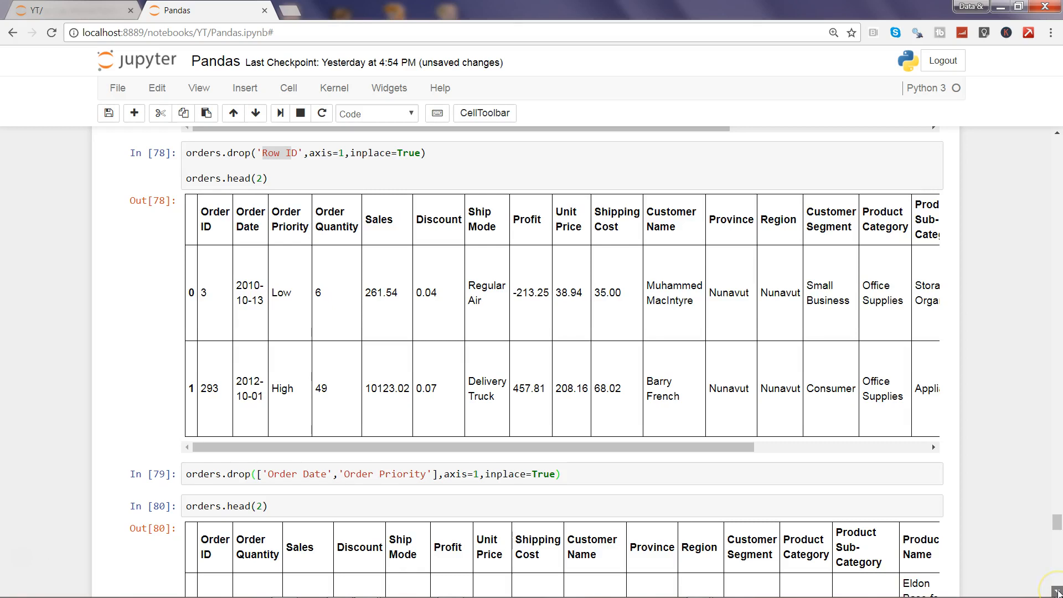
scroll("down", 3)
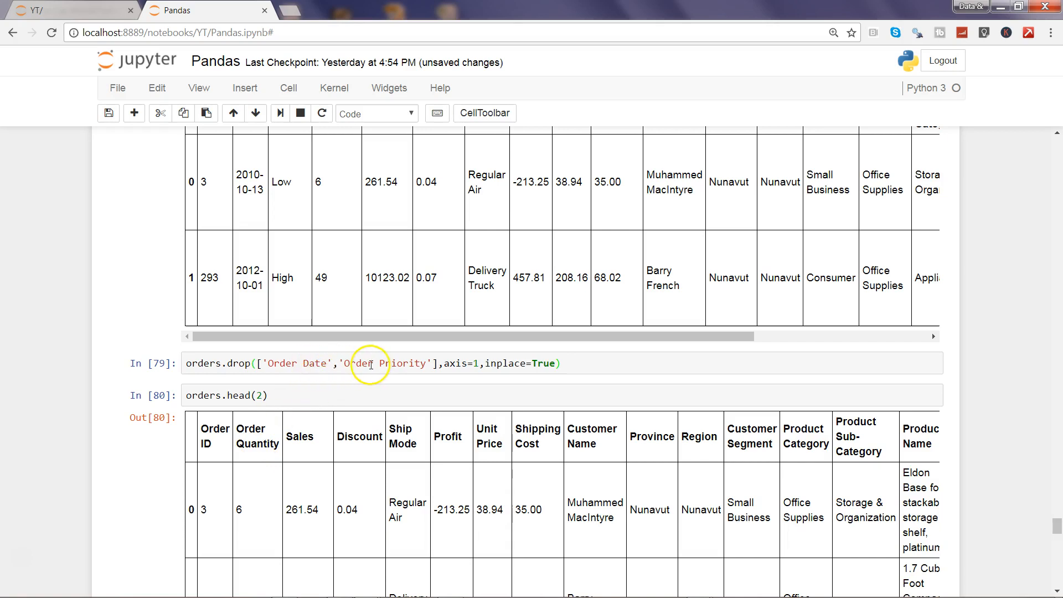
mouse_move(255, 448)
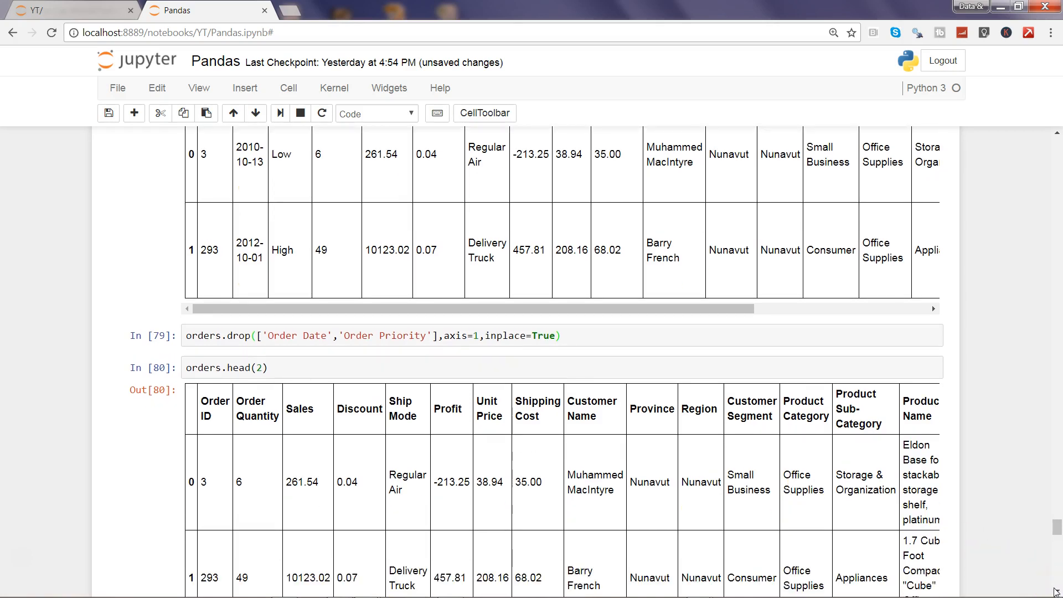
scroll("down", 3)
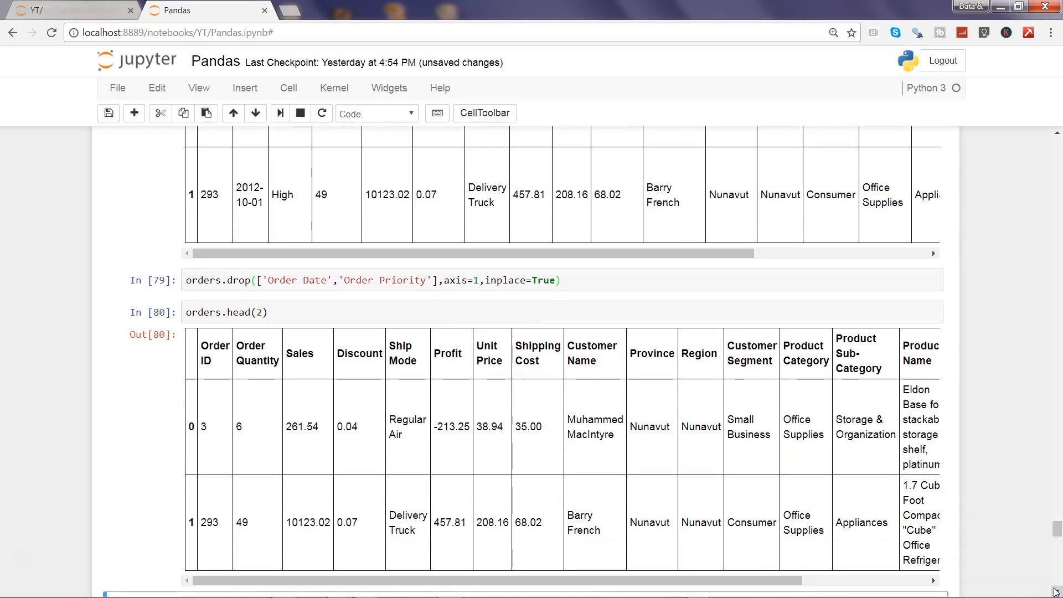
scroll("down", 3)
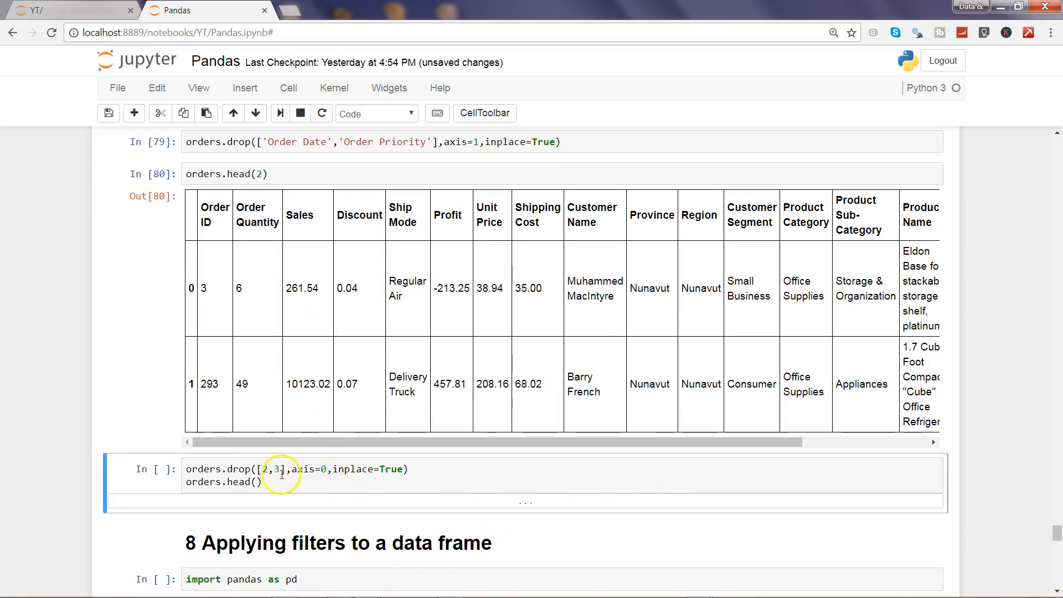
Step: Select the orders.drop([2,3],axis=0,inplace=True) cell and highlight the row numbers 2,3
left_click(270, 469)
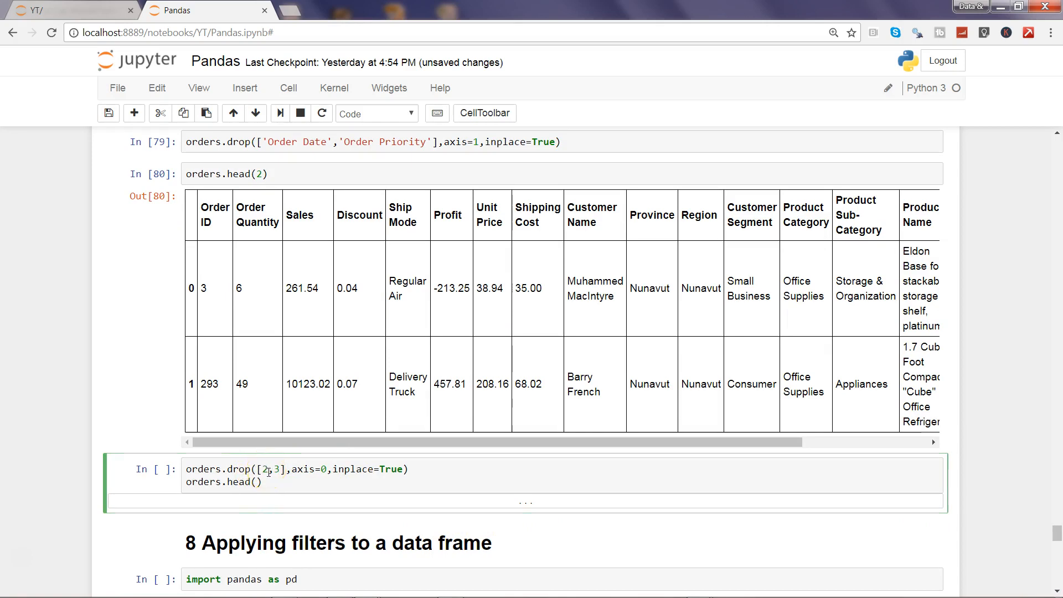
double_click(270, 468)
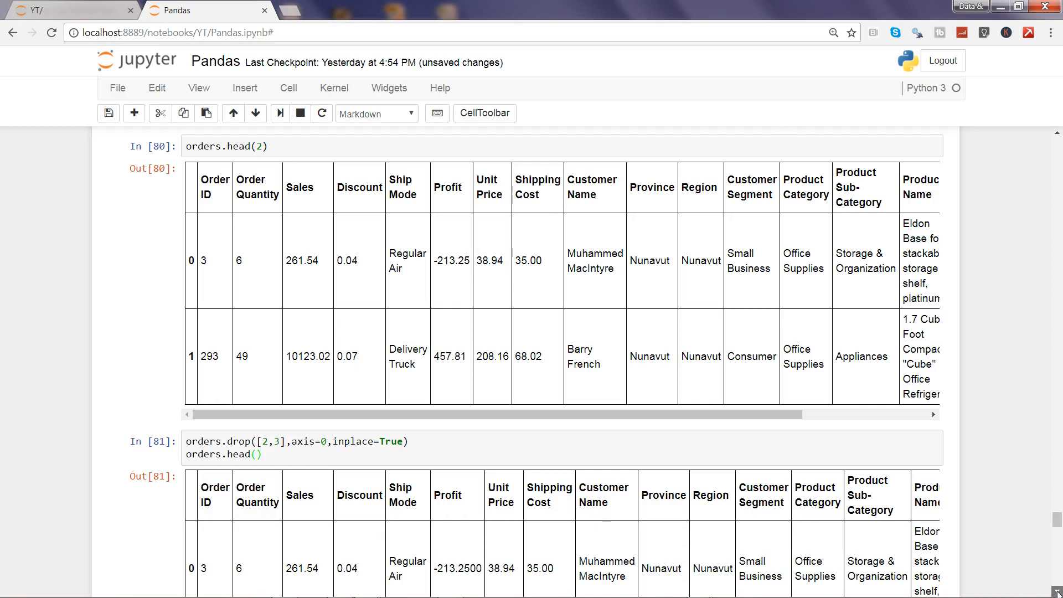
scroll("down", 3)
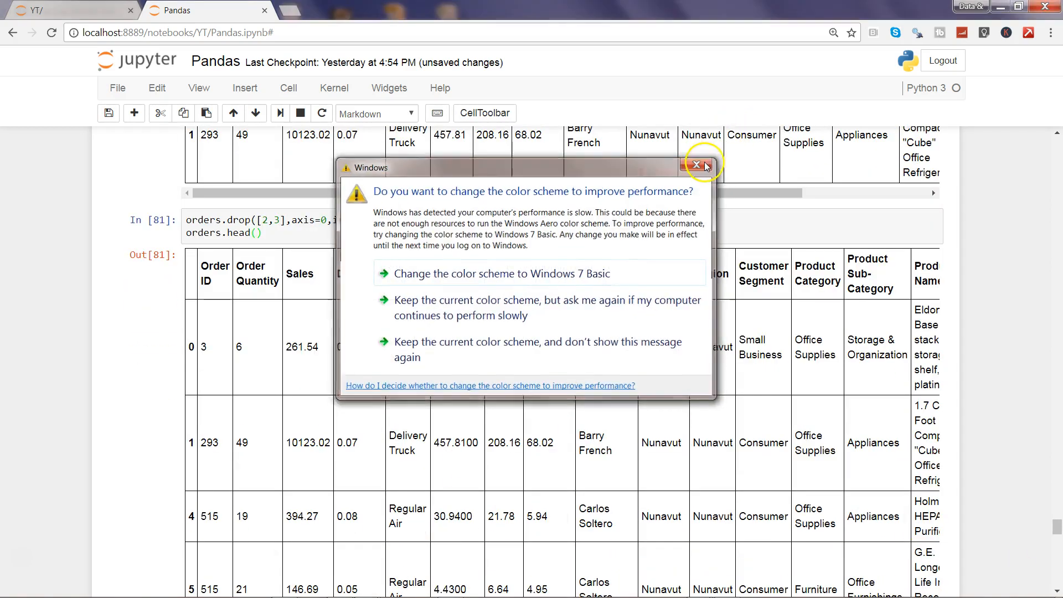
left_click(699, 165)
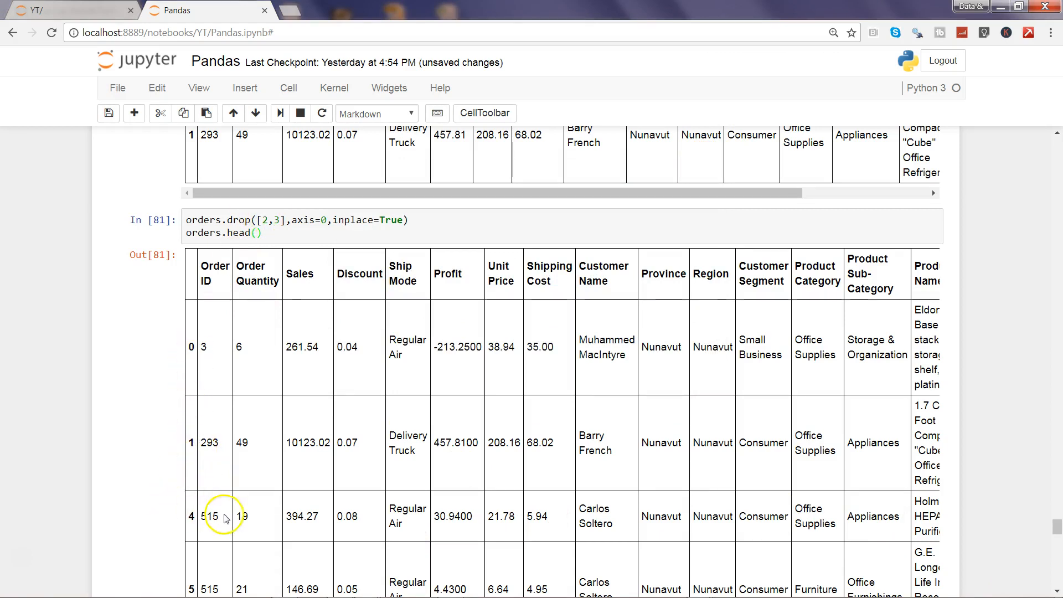
mouse_move(243, 517)
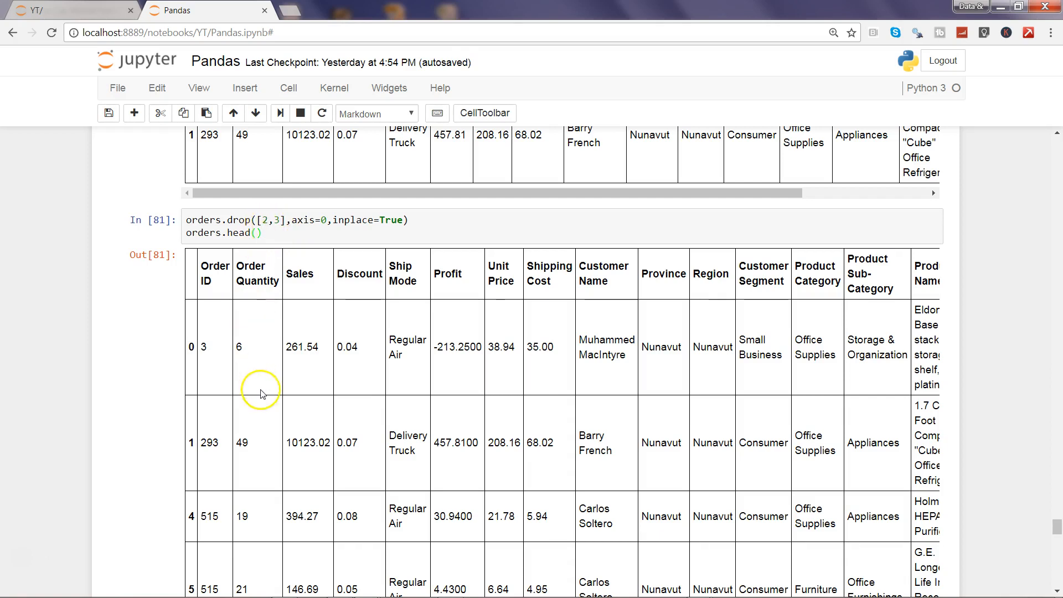
mouse_move(178, 460)
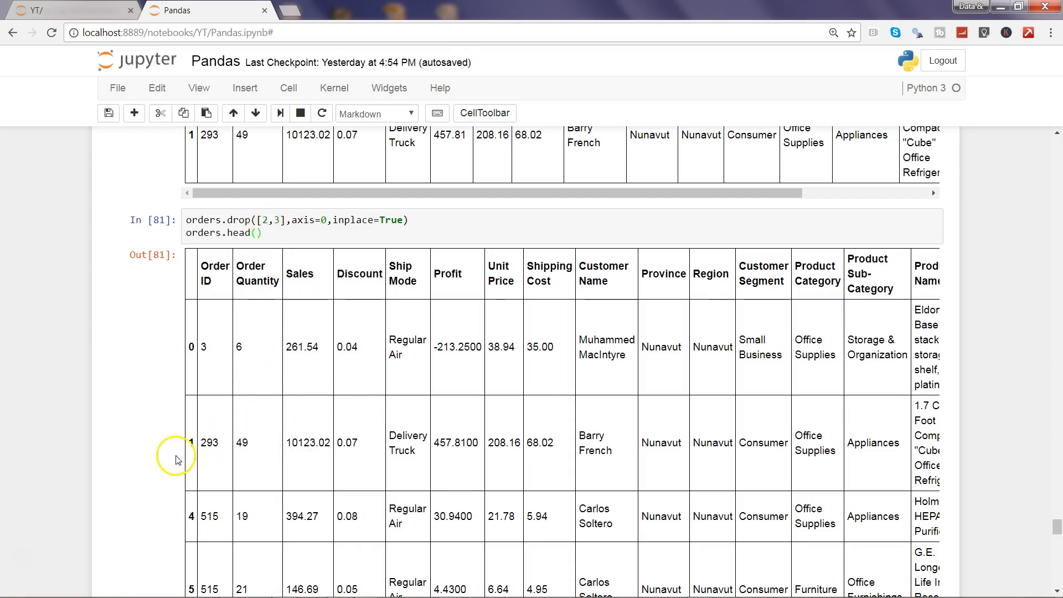